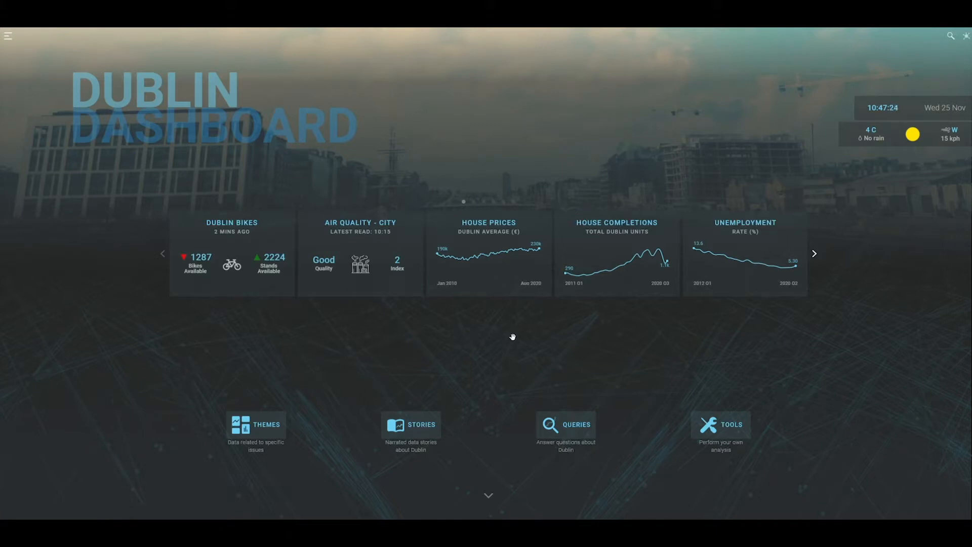
mouse_move(425, 347)
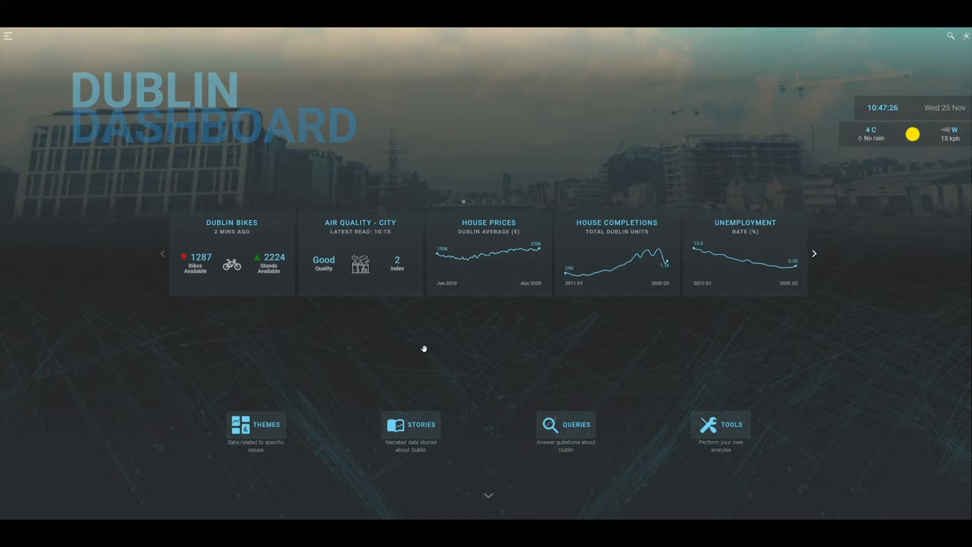
mouse_move(453, 332)
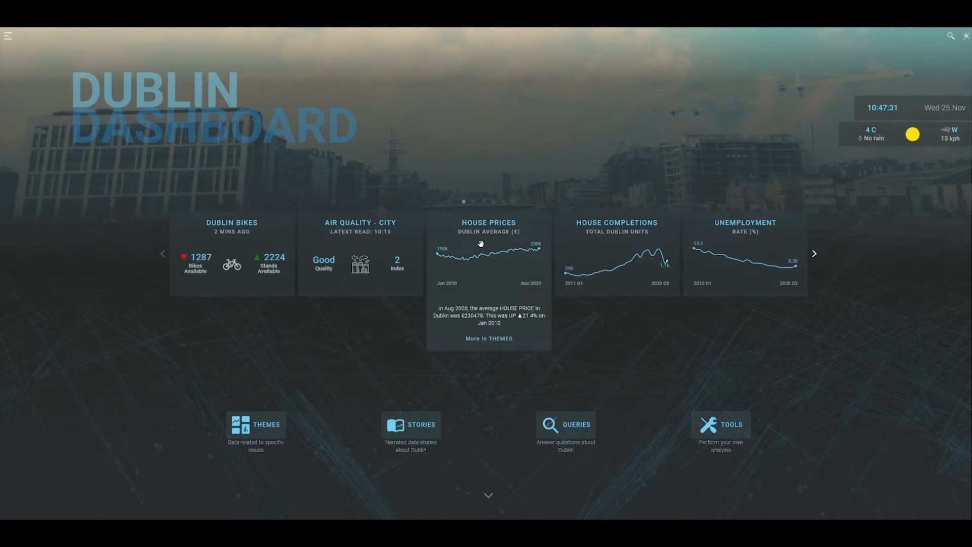
mouse_move(659, 155)
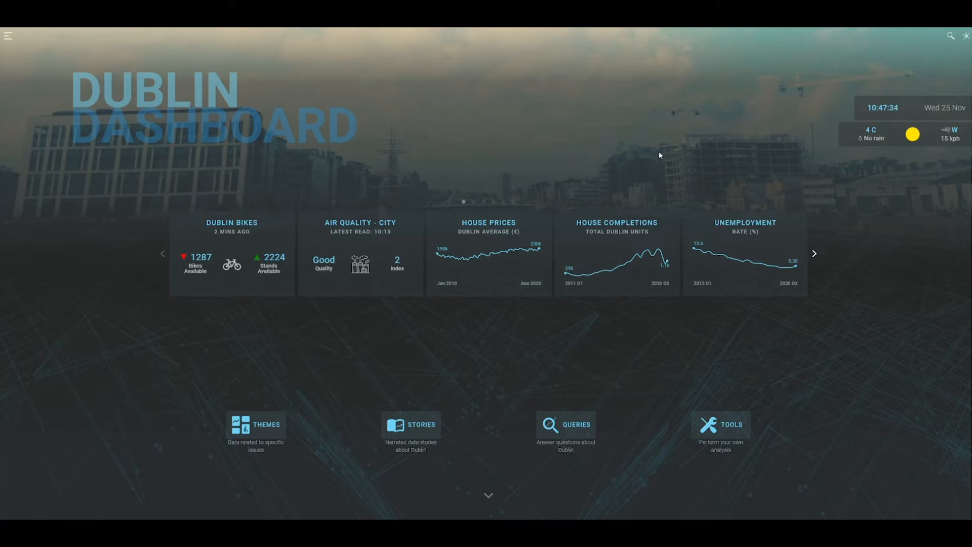
mouse_move(217, 177)
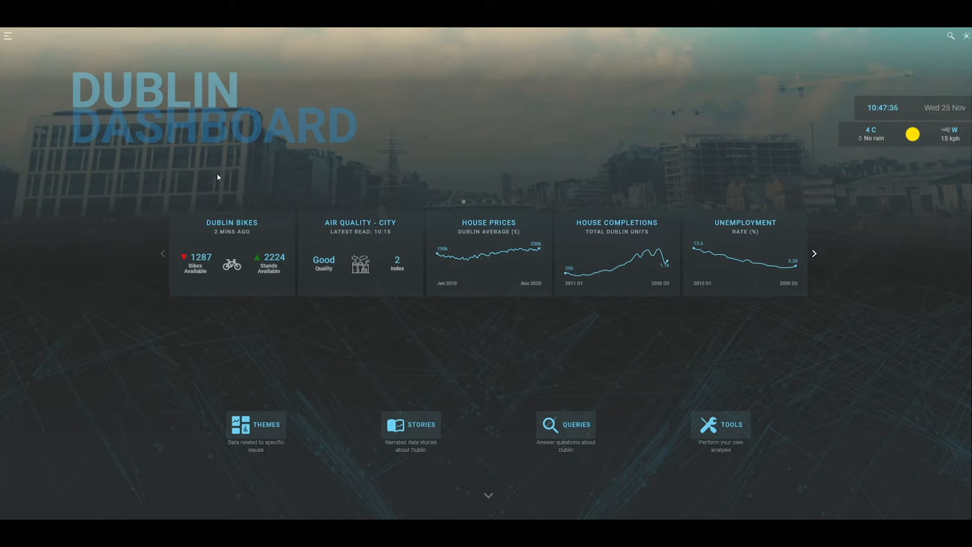
mouse_move(915, 81)
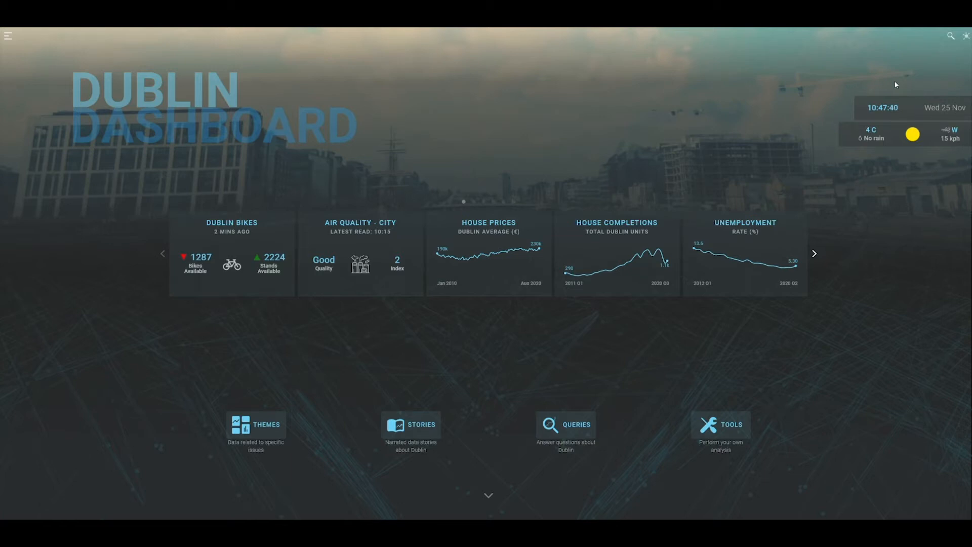
mouse_move(539, 101)
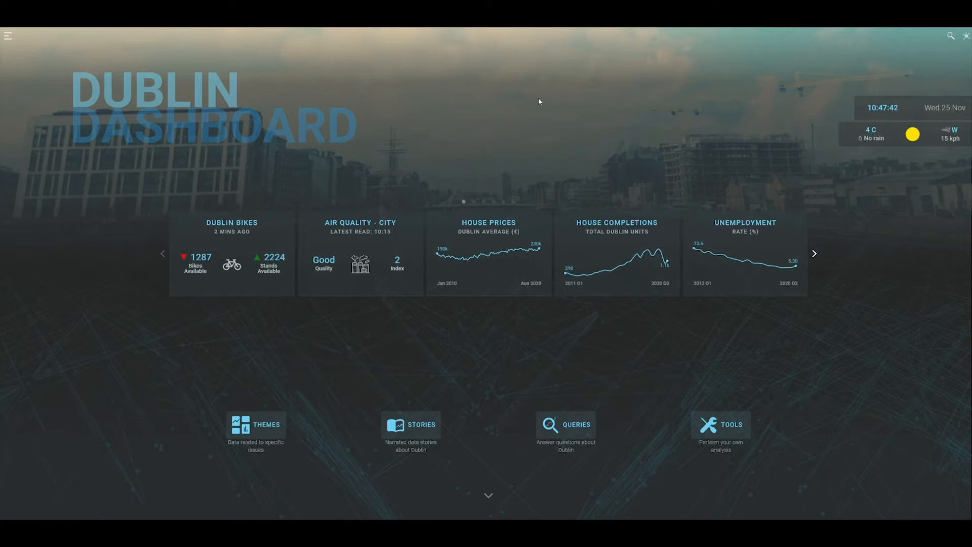
Step: On the About Dublin map, show the Fingal, South Dublin and another council's information panels
left_click(489, 494)
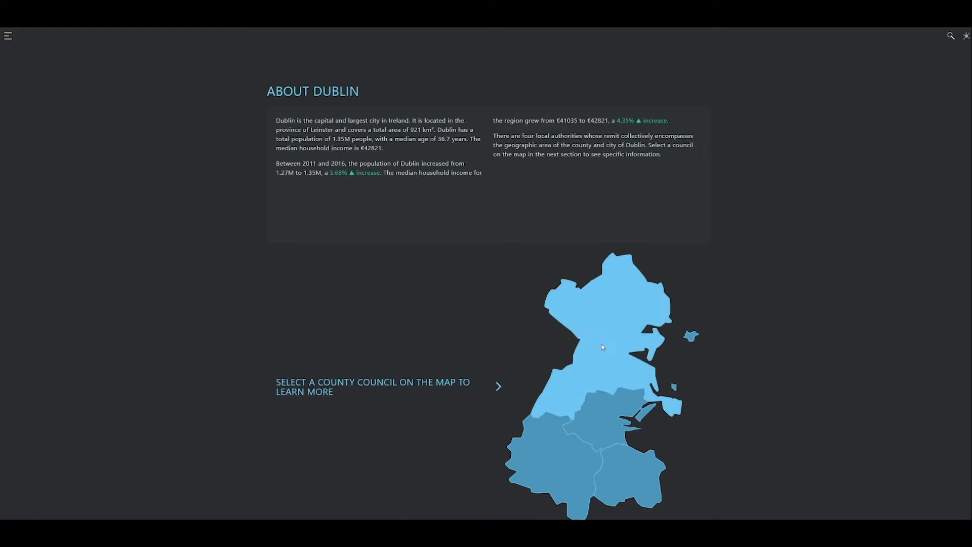
left_click(595, 291)
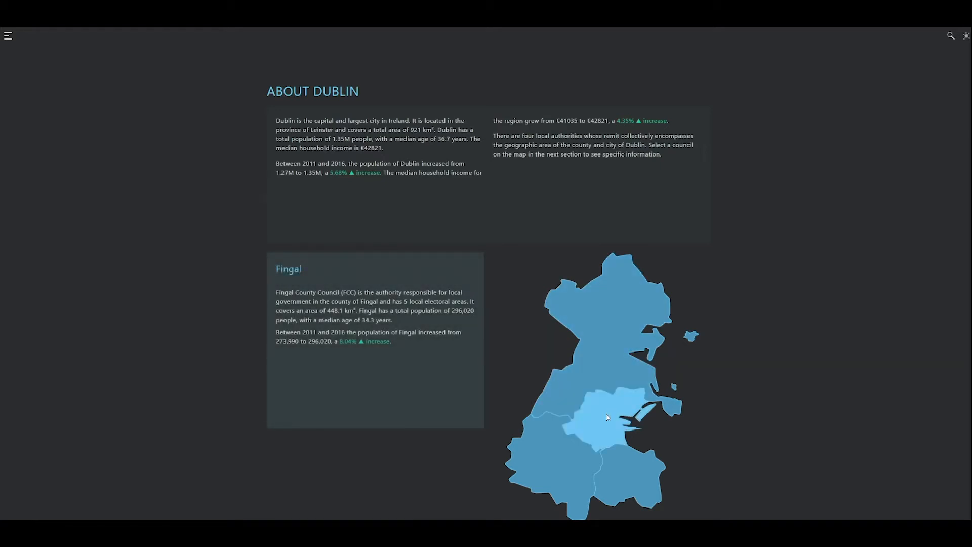
left_click(545, 471)
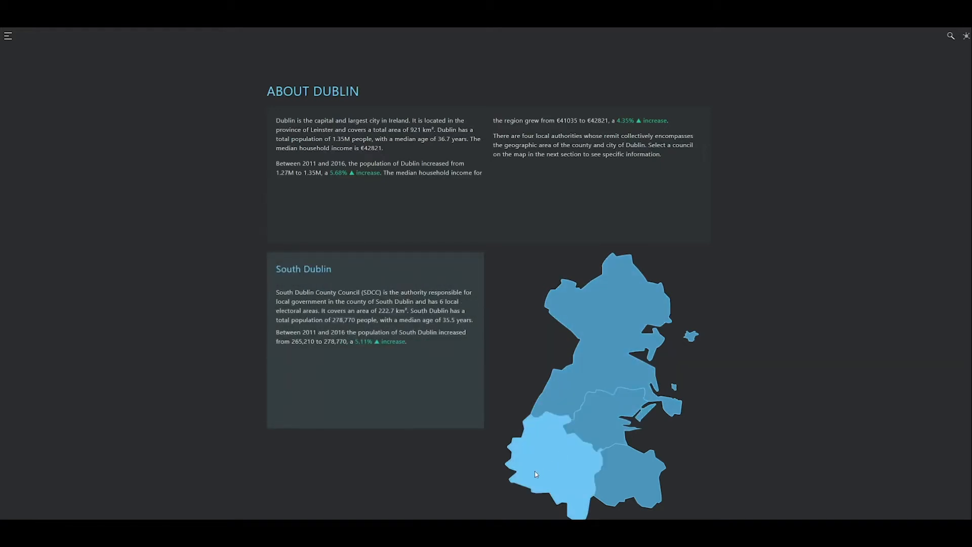
left_click(628, 475)
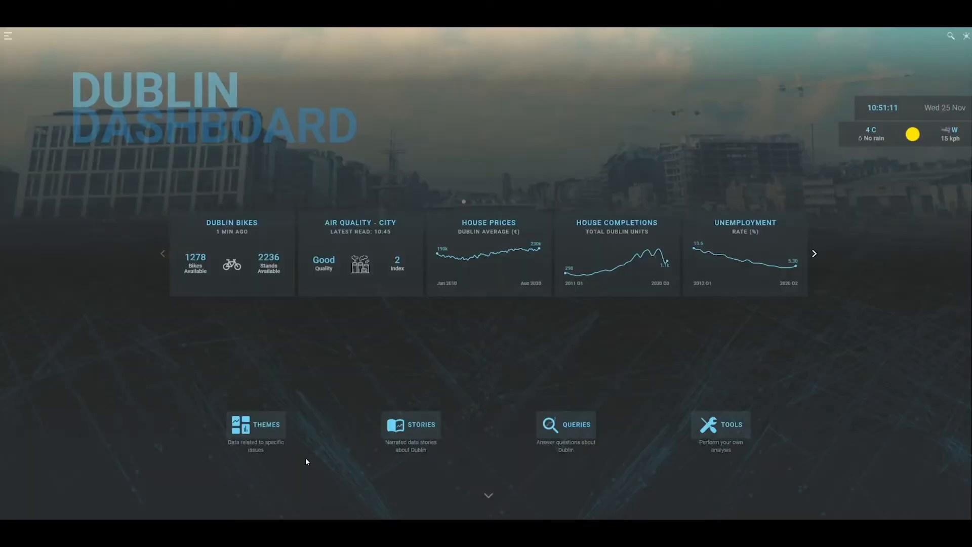
mouse_move(459, 447)
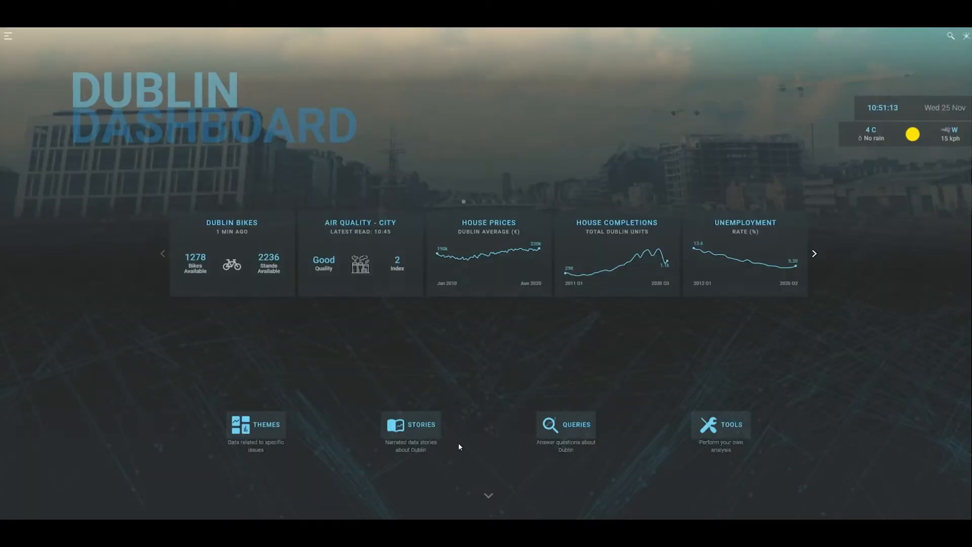
mouse_move(556, 442)
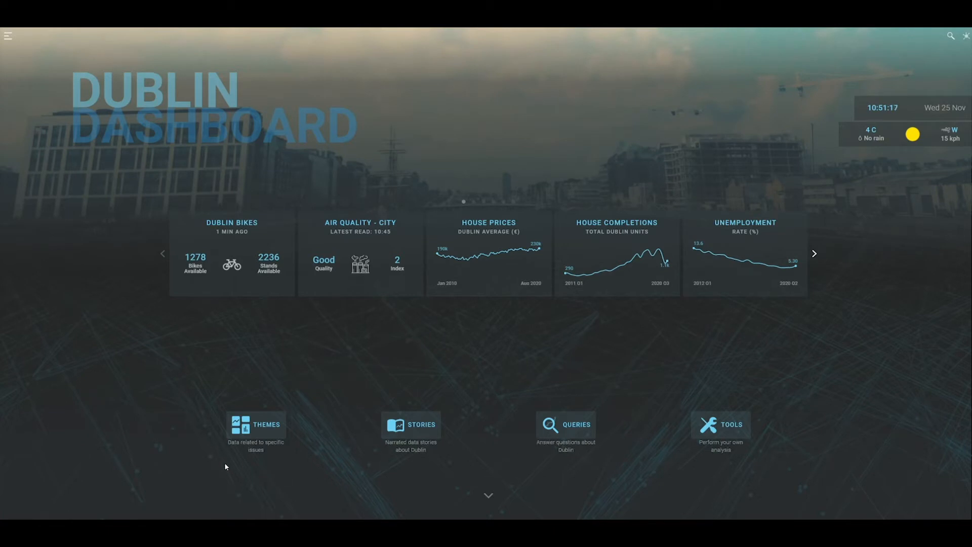
mouse_move(503, 405)
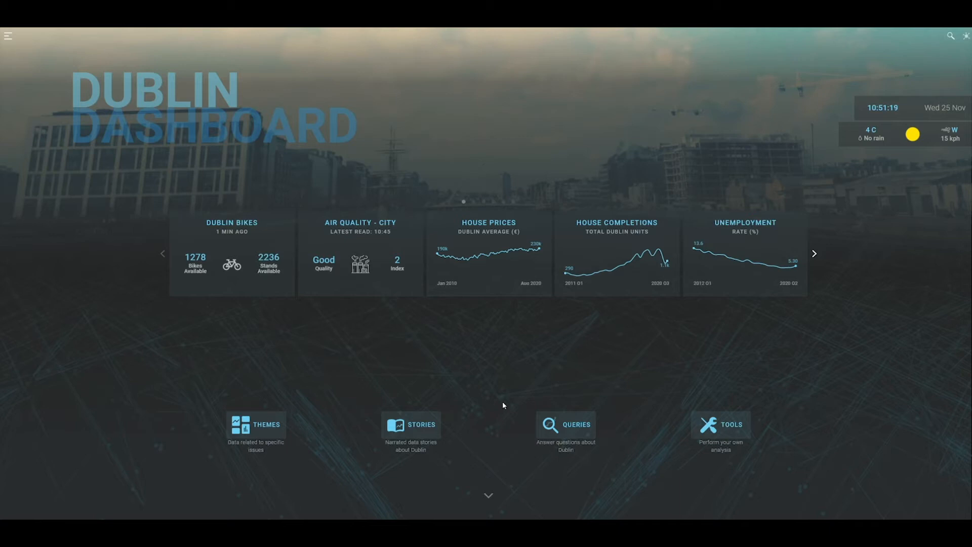
mouse_move(735, 456)
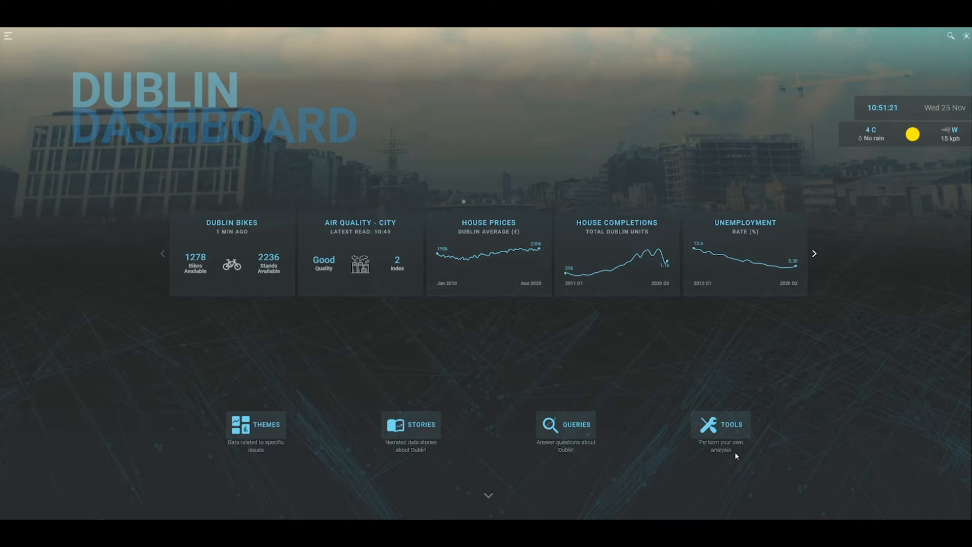
left_click(255, 428)
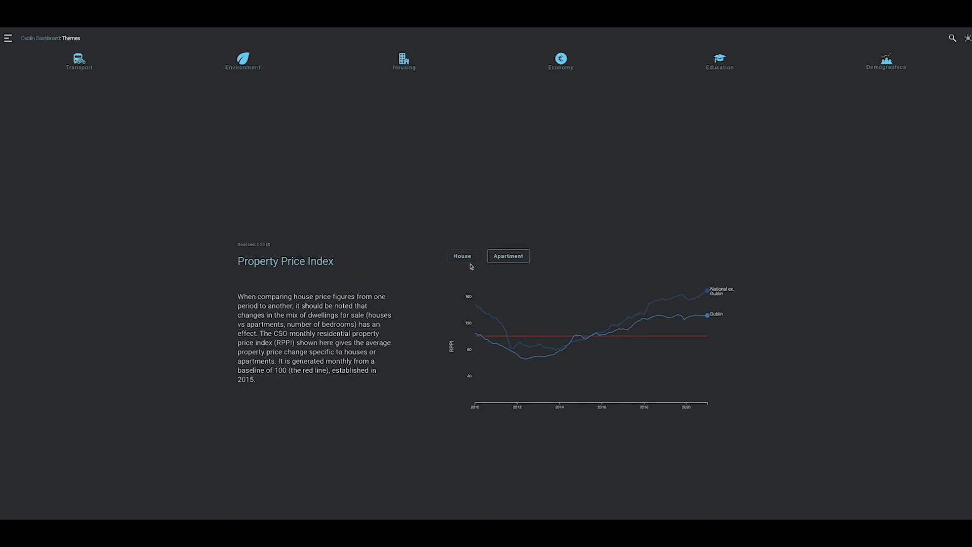
Step: Toggle the property price index between houses and apartments, then view Dublin Bikes availability for Yesterday and Month
left_click(462, 257)
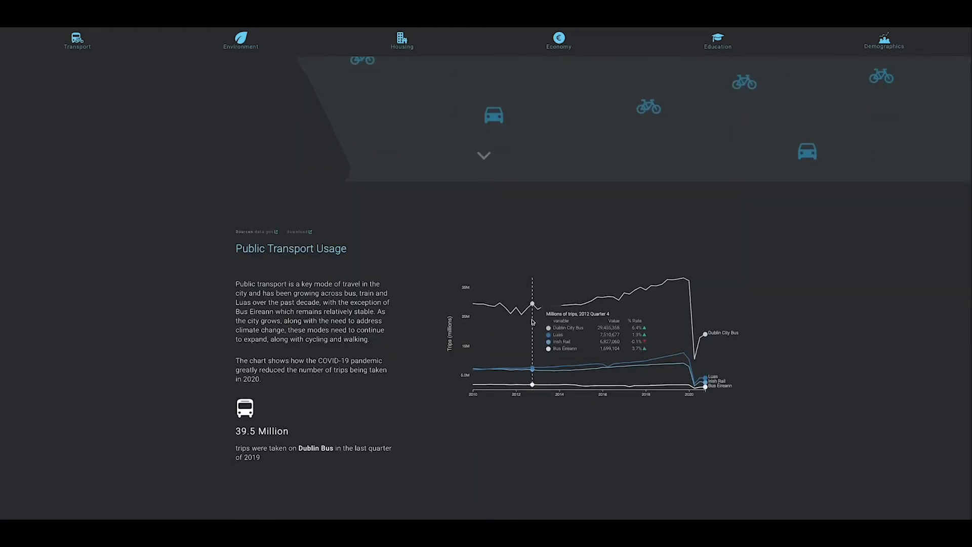
mouse_move(617, 313)
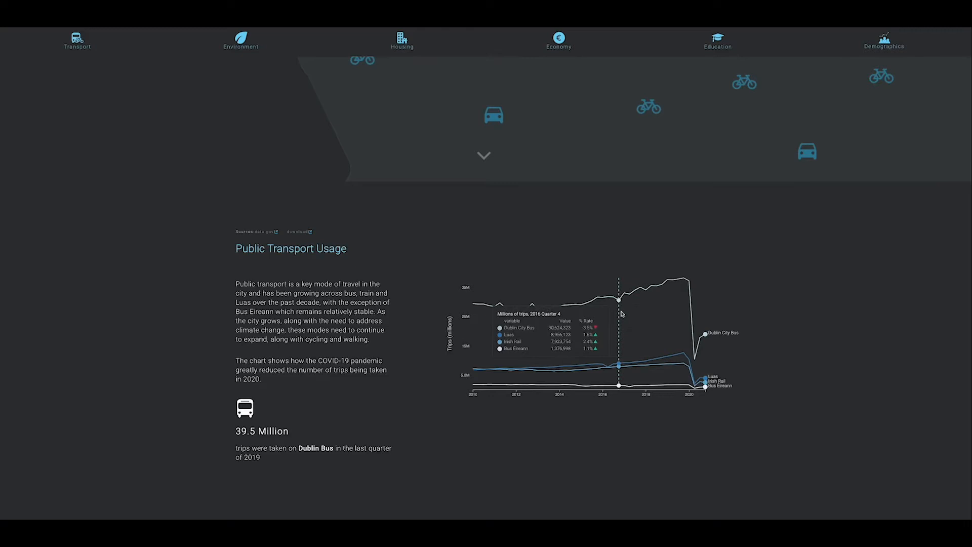
mouse_move(672, 315)
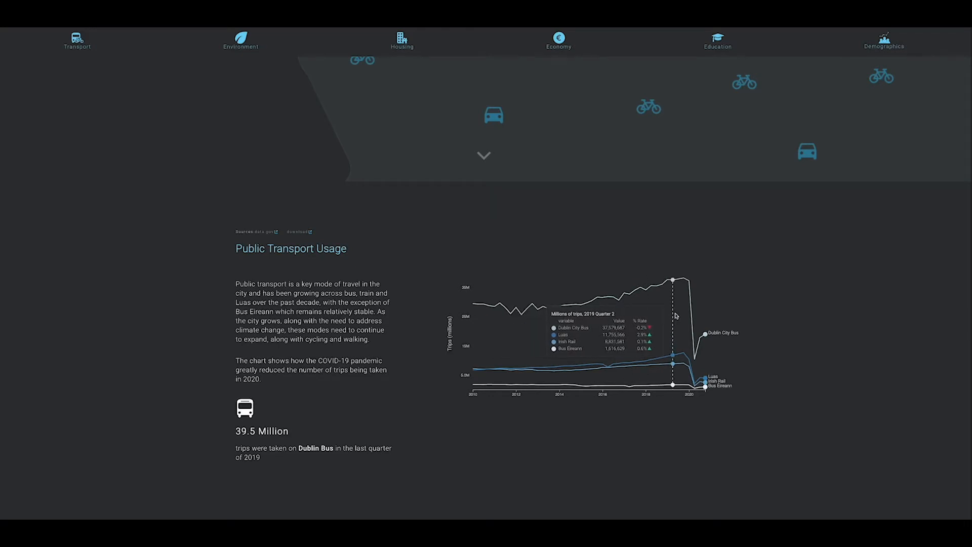
mouse_move(339, 278)
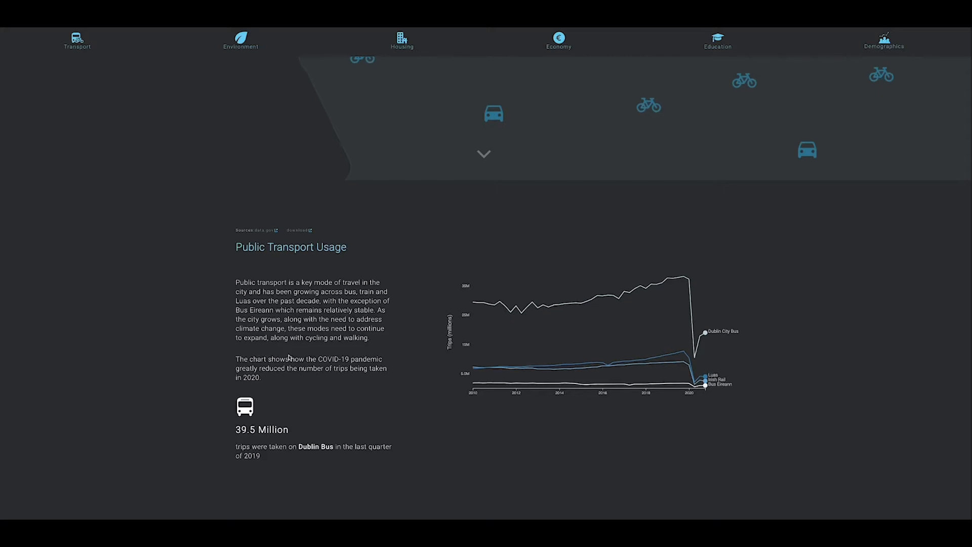
scroll("down", 3)
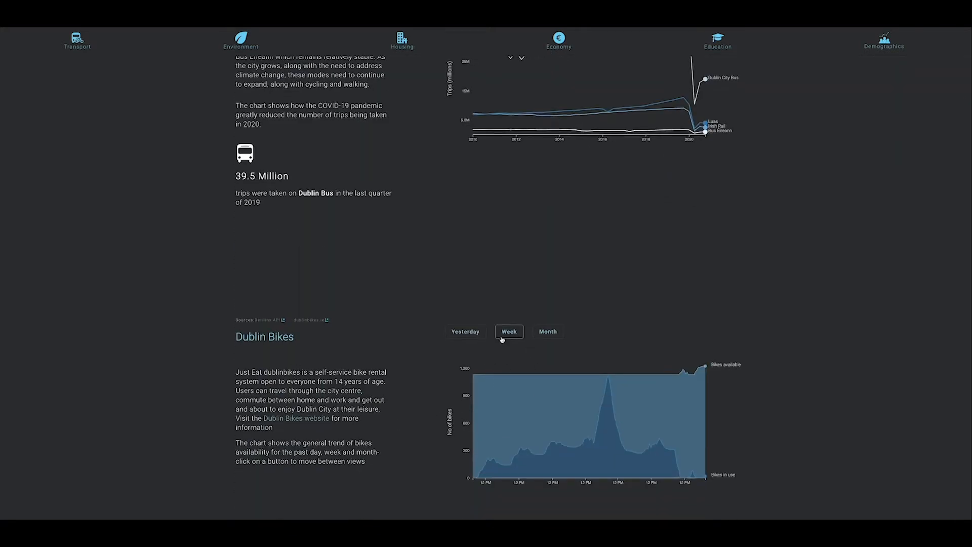
left_click(465, 331)
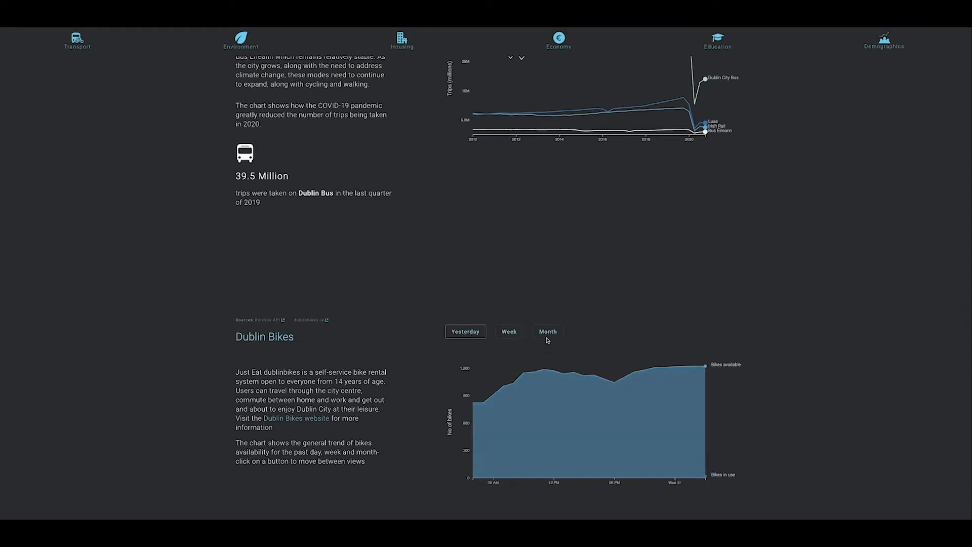
left_click(547, 331)
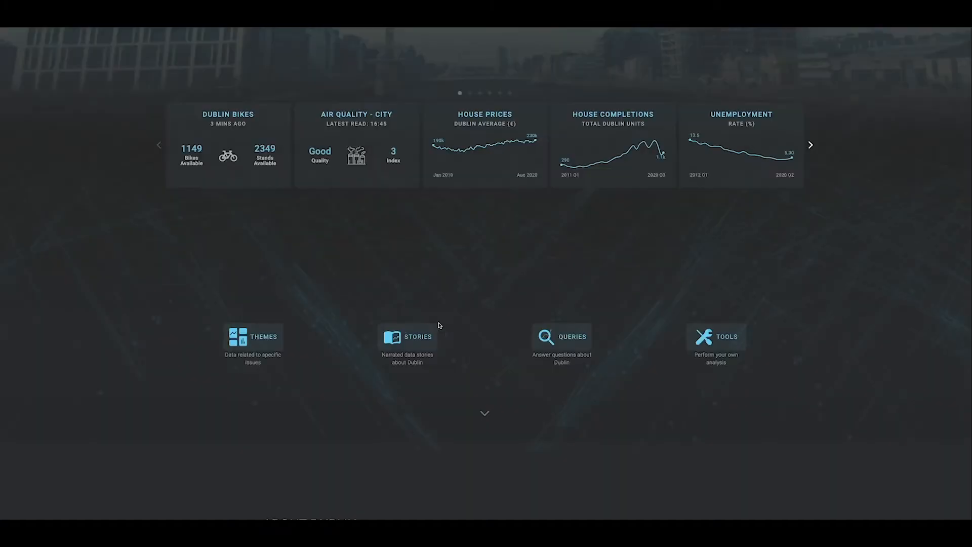
Step: From the Stories section, open 'Phase 1: 1991-2003' of the Housing in the Dublin Region story
scroll("down", 3)
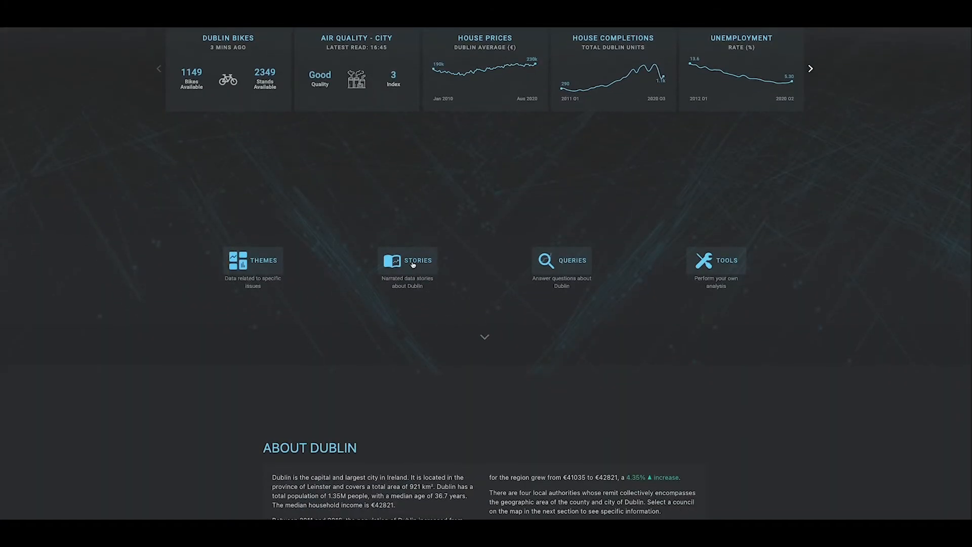
left_click(407, 259)
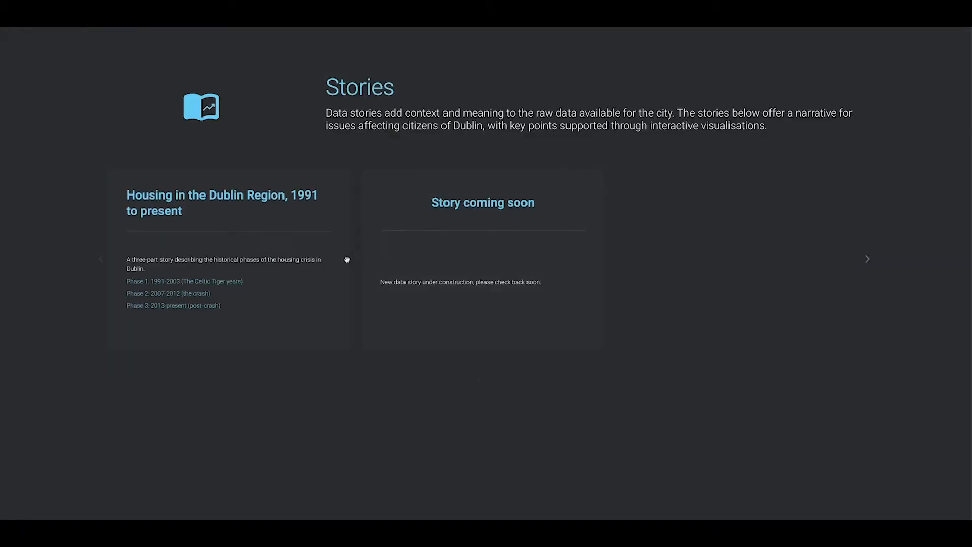
mouse_move(168, 210)
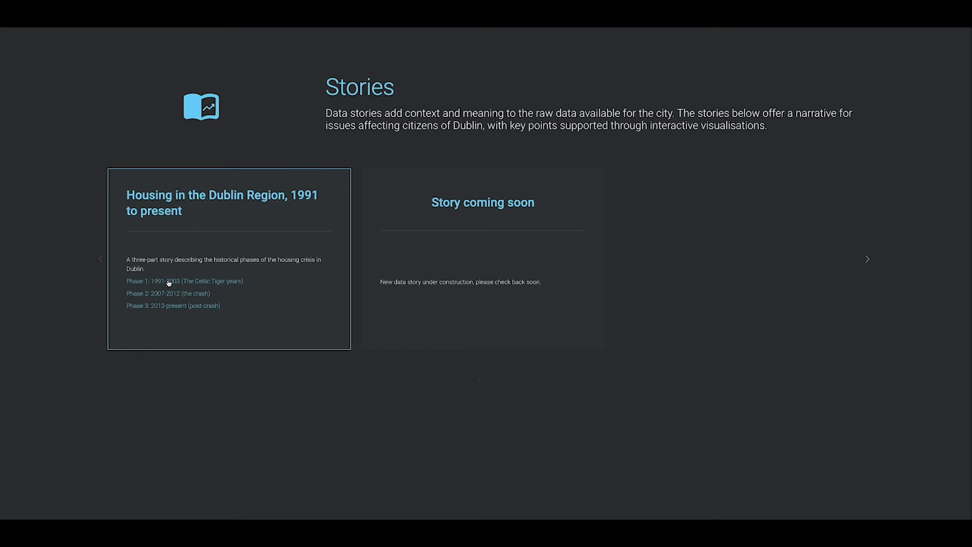
left_click(184, 281)
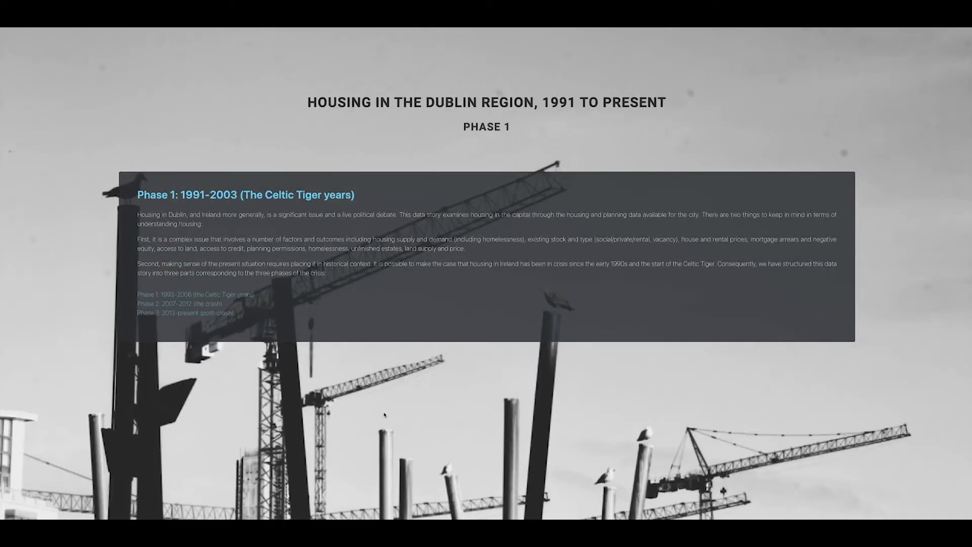
Step: Scroll through the Phase 1 story down to the Dublin council-area population line chart
scroll("up", 3)
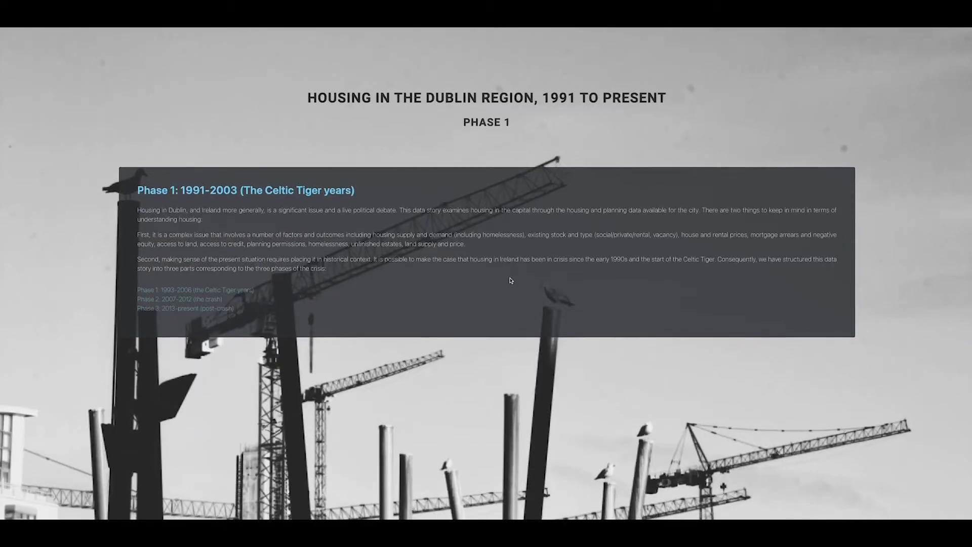
scroll("up", 3)
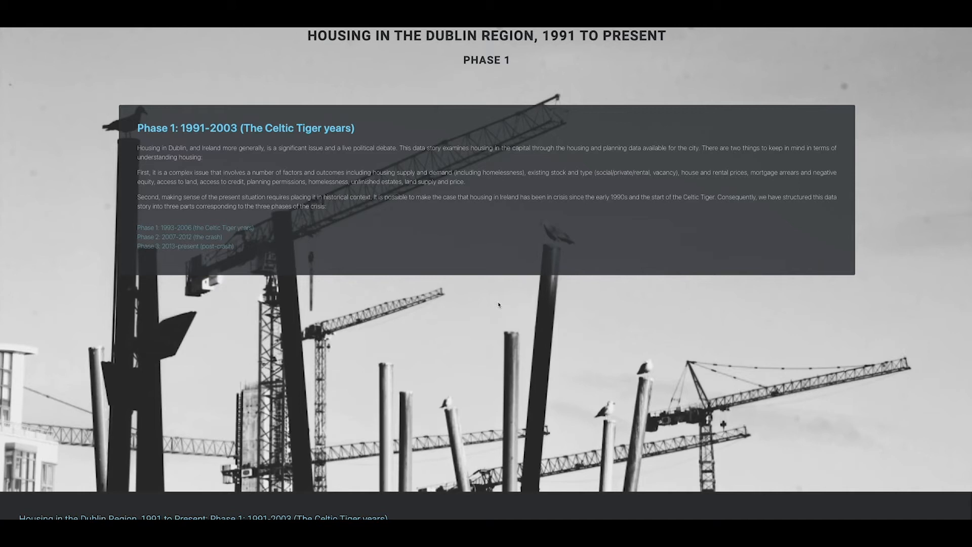
scroll("down", 3)
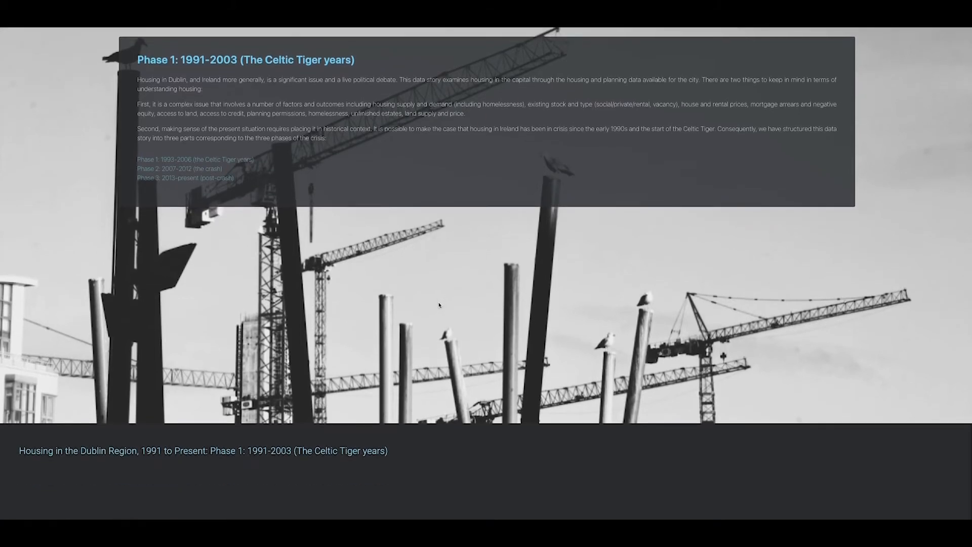
scroll("down", 3)
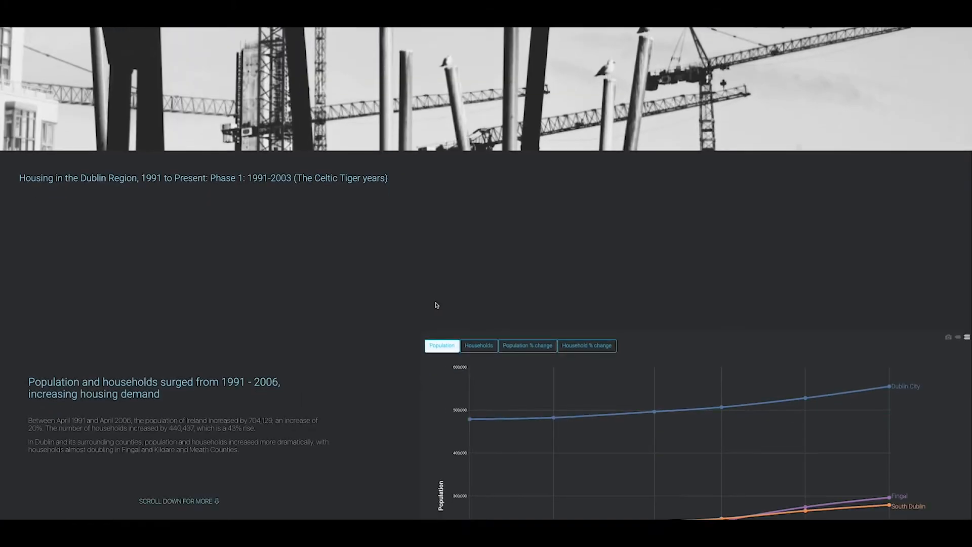
scroll("down", 3)
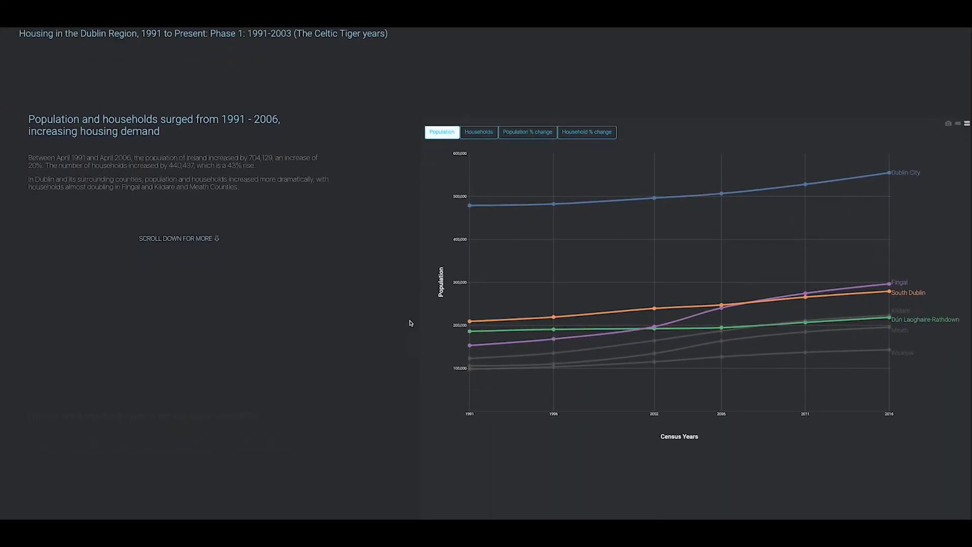
mouse_move(654, 323)
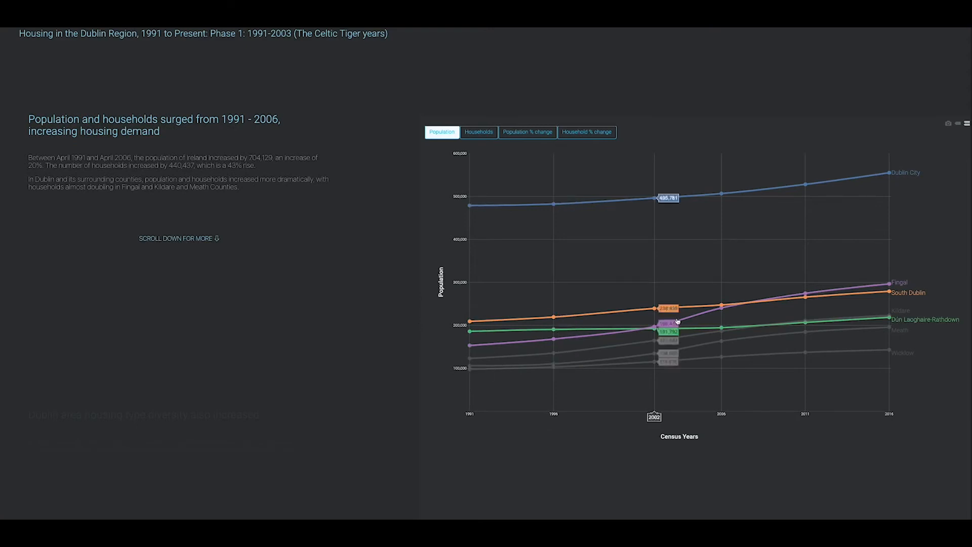
mouse_move(369, 303)
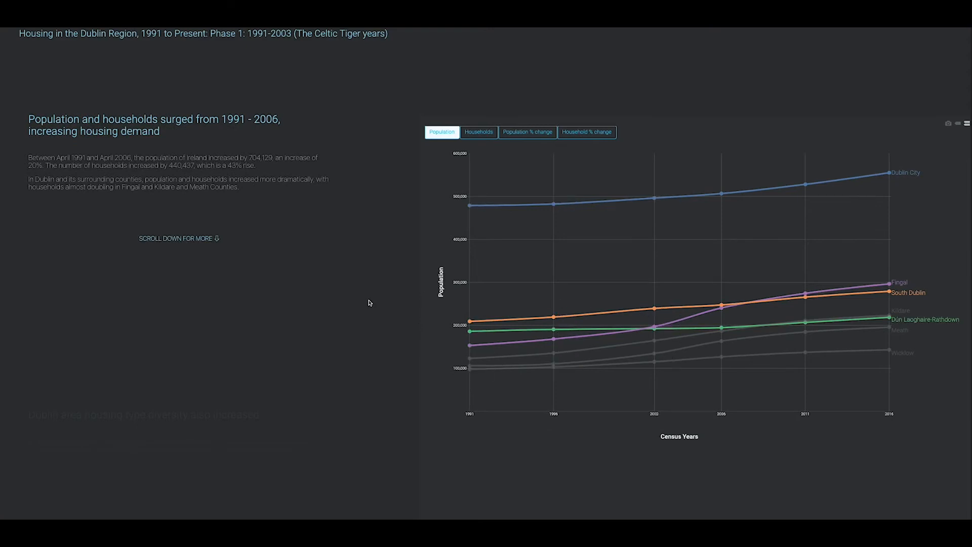
scroll("down", 3)
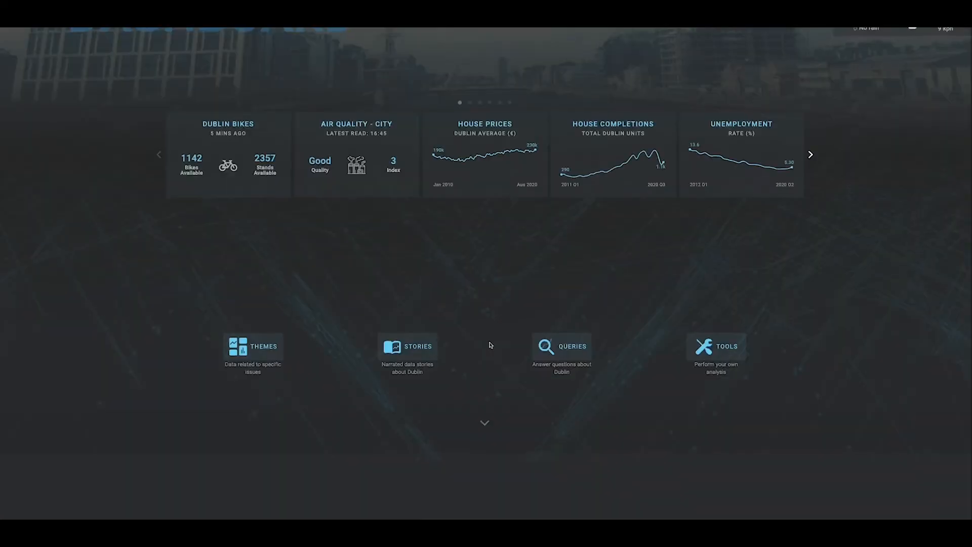
Step: Open the Queries section and choose 'Go to Geodemographics query'
scroll("down", 3)
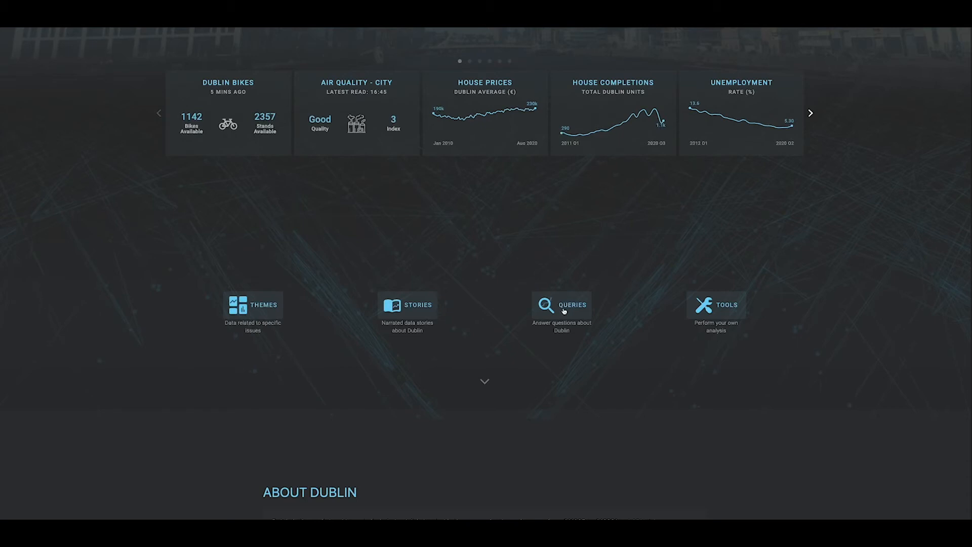
left_click(561, 305)
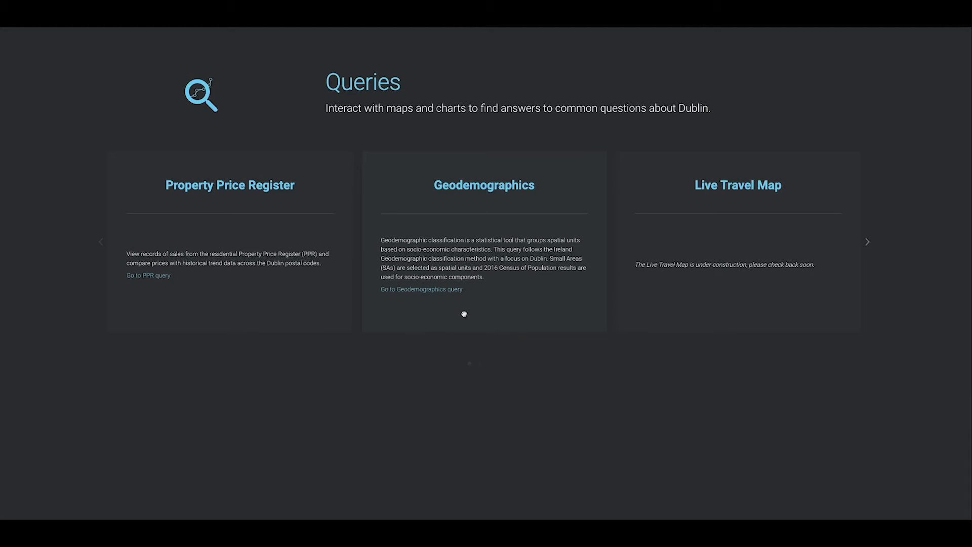
left_click(420, 289)
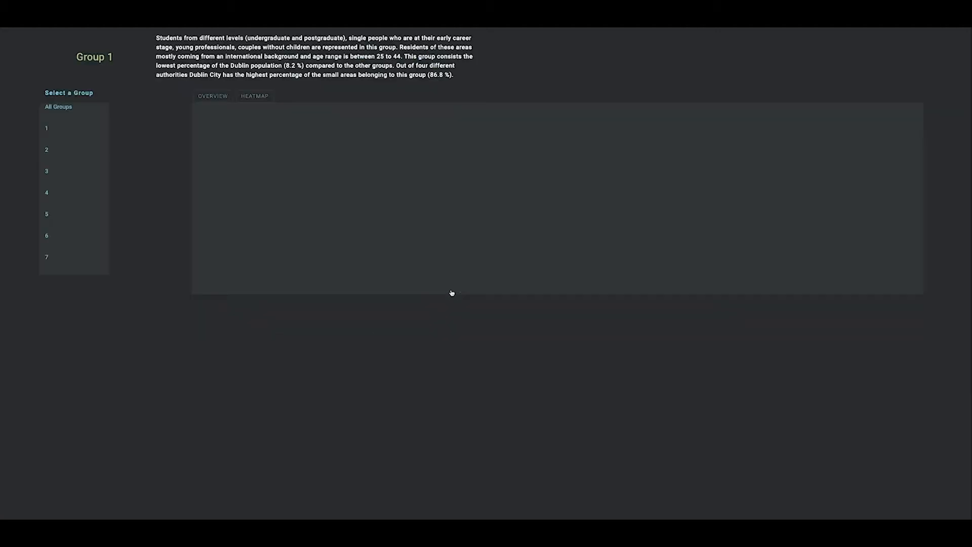
Step: Filter the map to Group 1 small areas and select the Royal Exchange A area
left_click(58, 107)
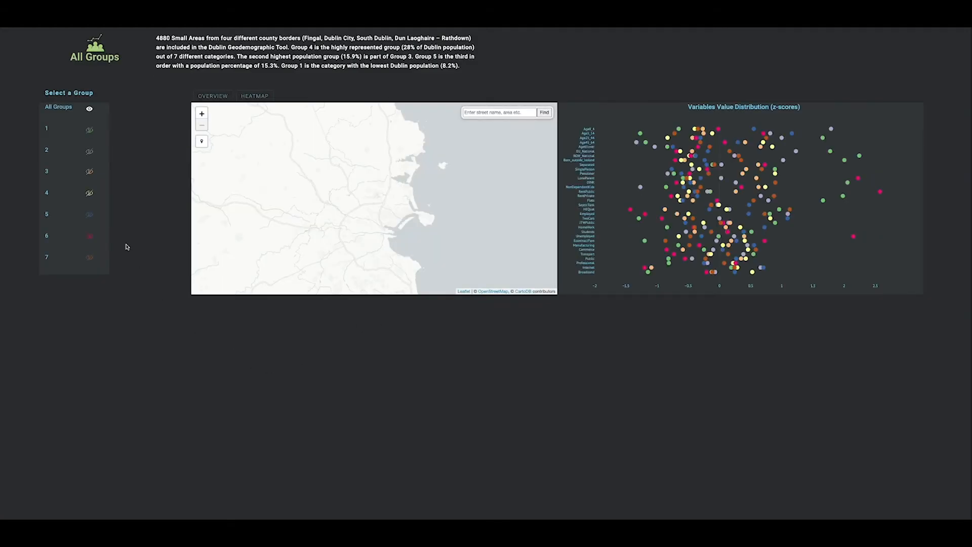
left_click(89, 128)
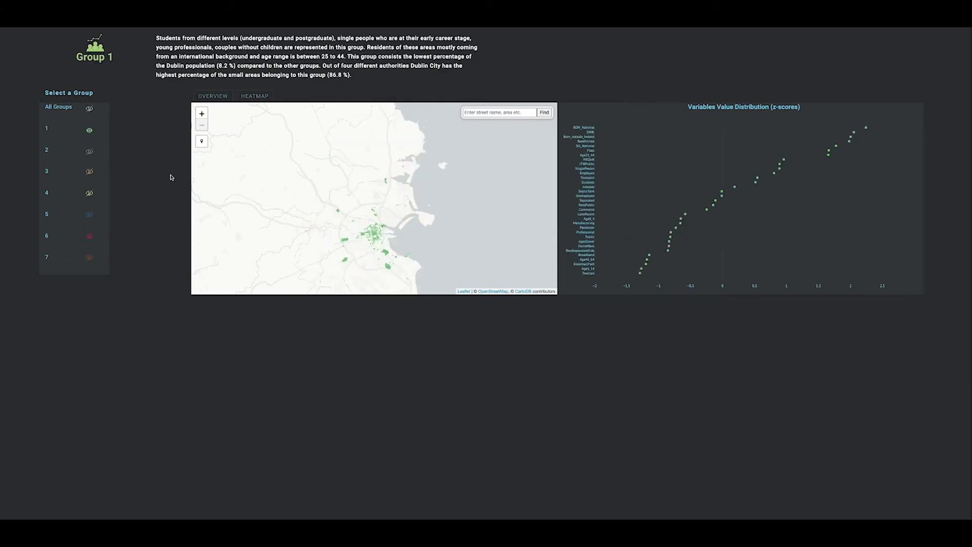
left_click(382, 236)
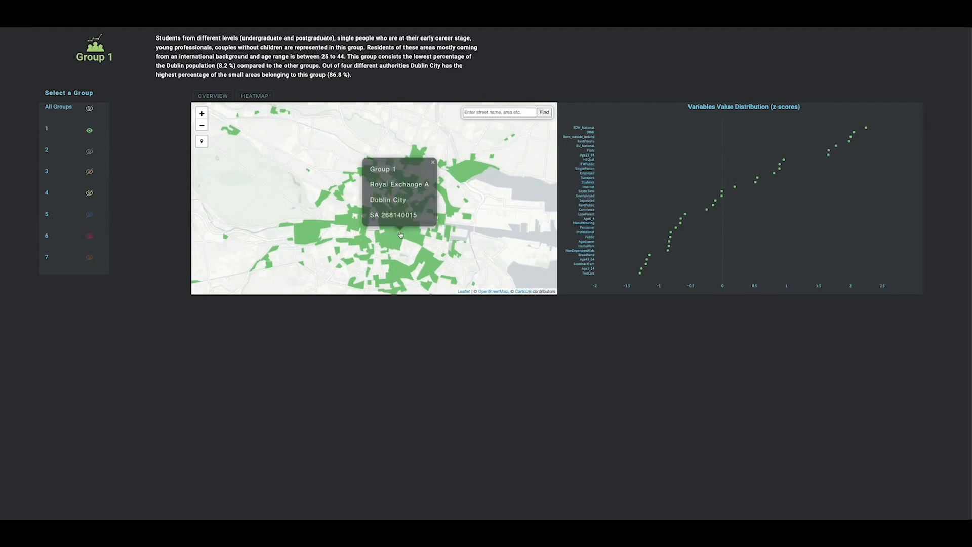
mouse_move(651, 258)
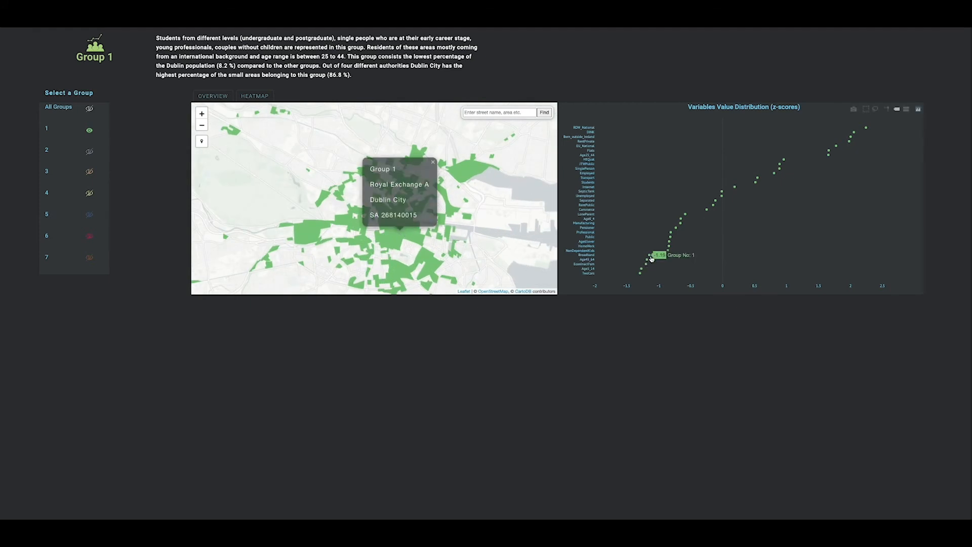
mouse_move(687, 214)
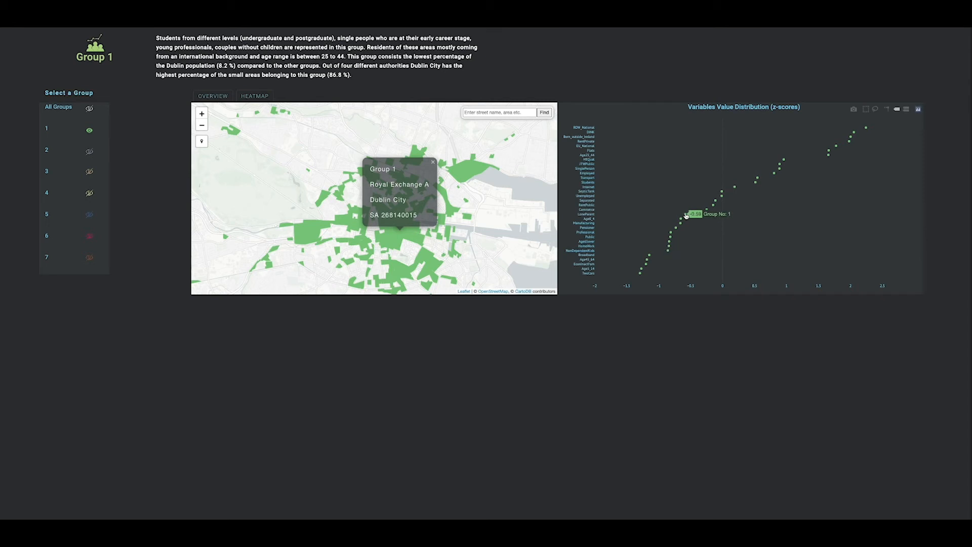